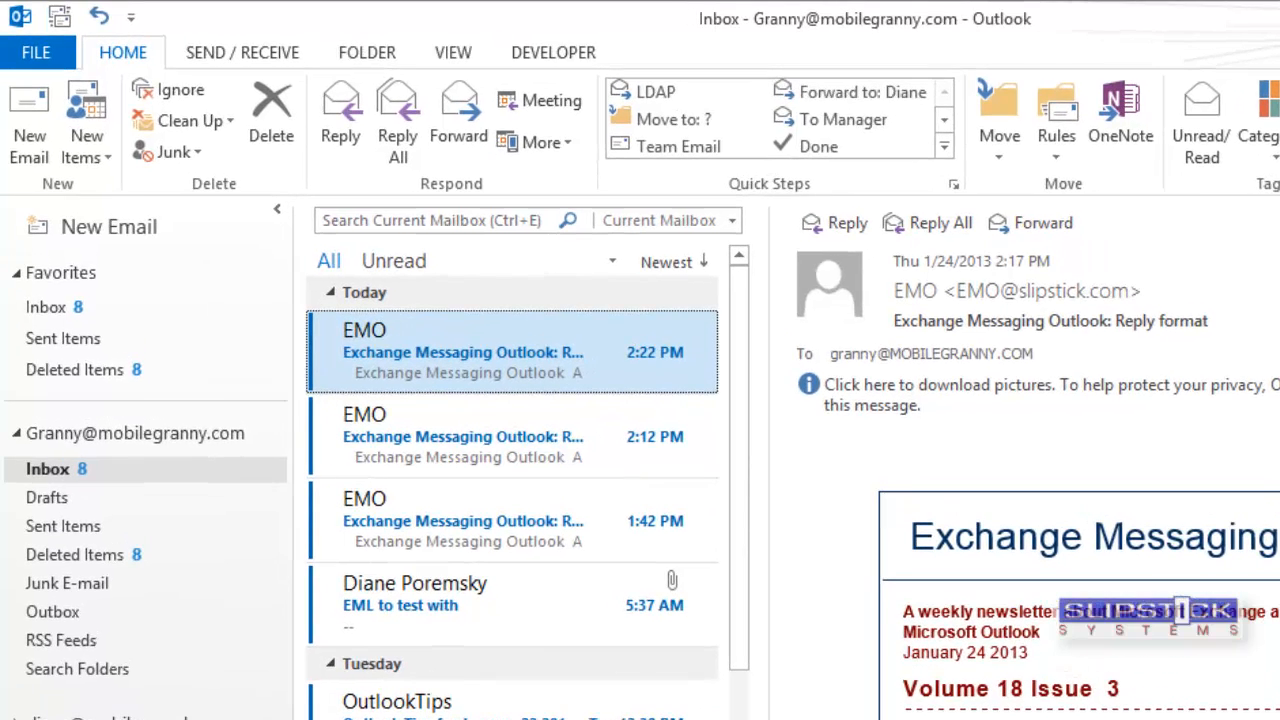
# Step: Open the Inbox view's conditional formatting rules through View Settings
pyautogui.click(453, 52)
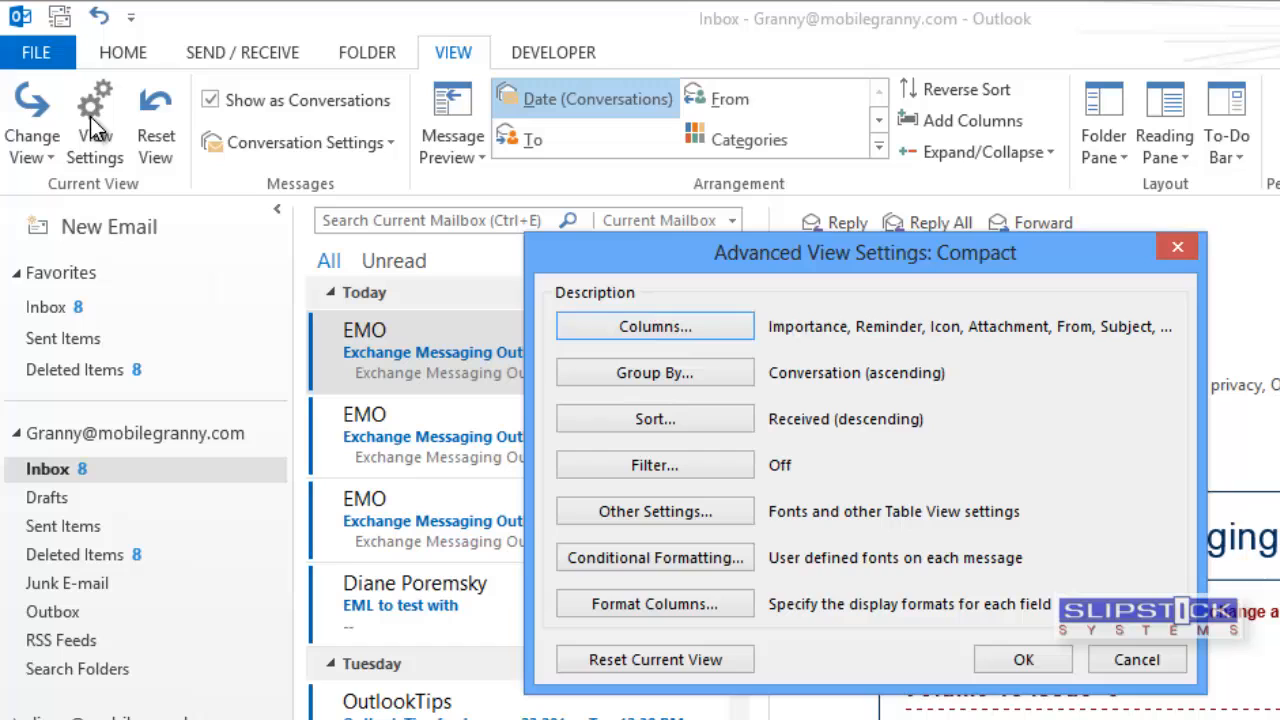
pyautogui.click(654, 557)
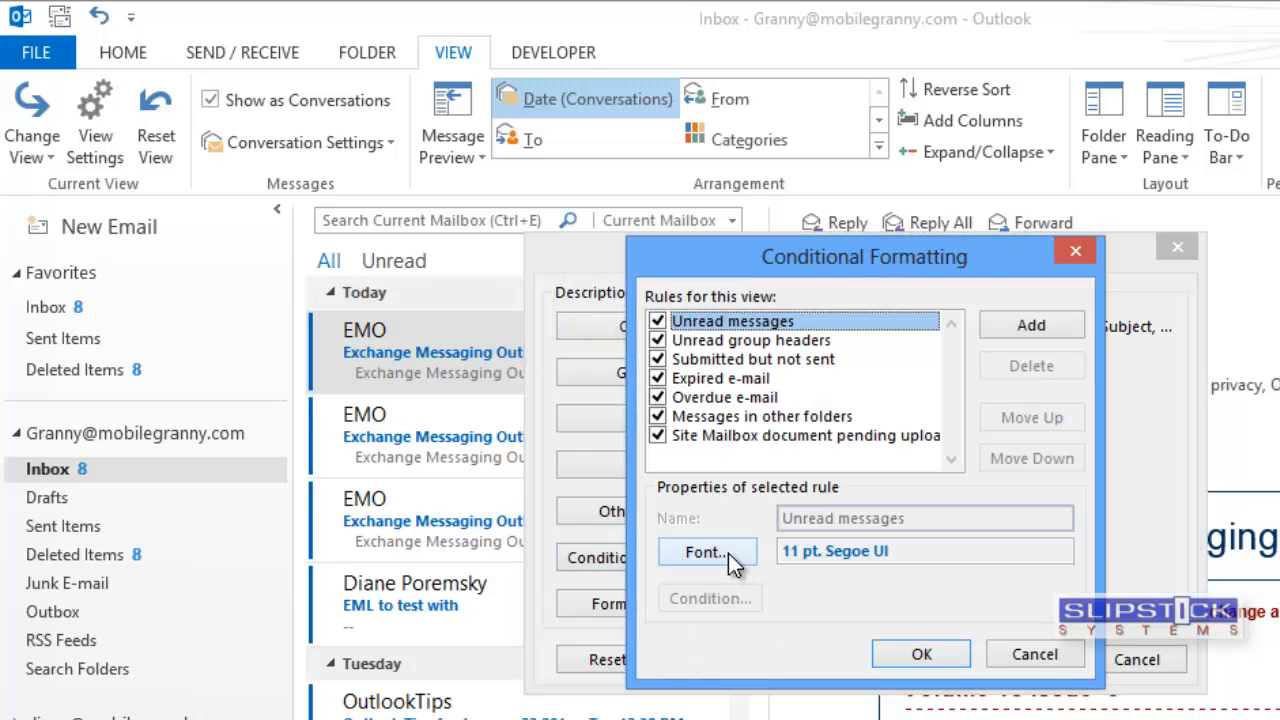
# Step: Set the Unread messages rule's font colour to black
pyautogui.click(706, 551)
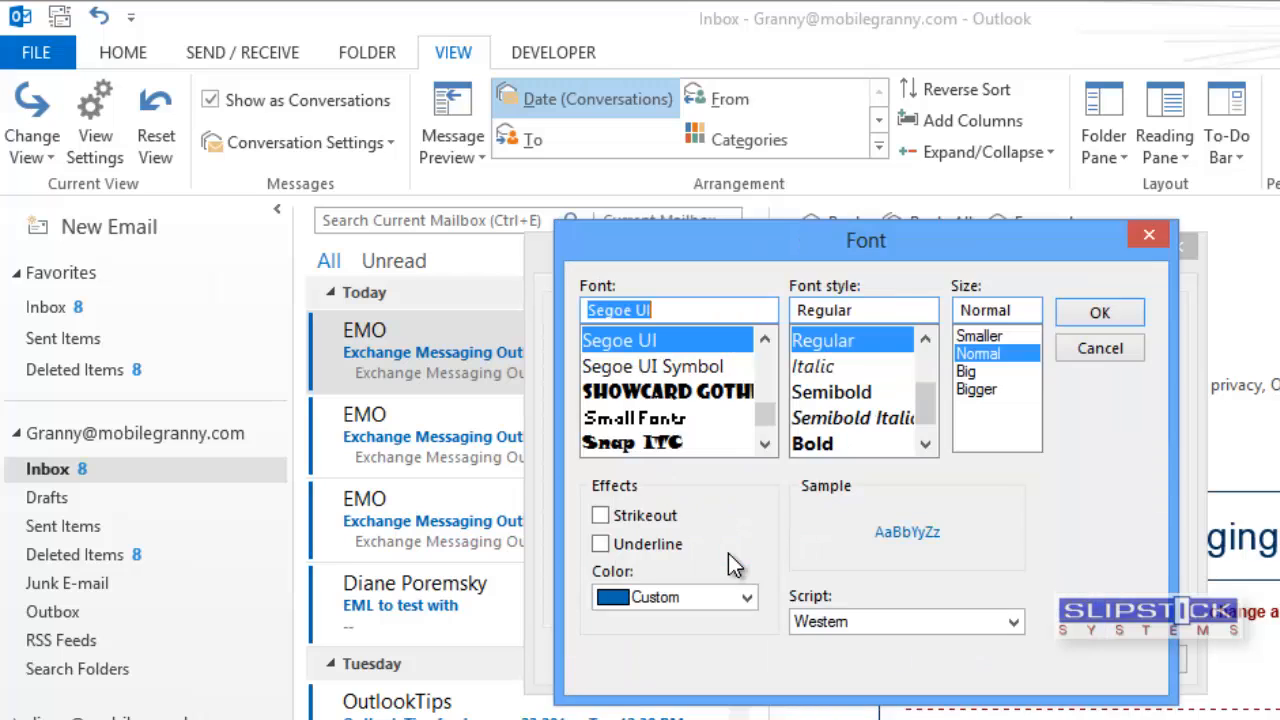
pyautogui.click(745, 597)
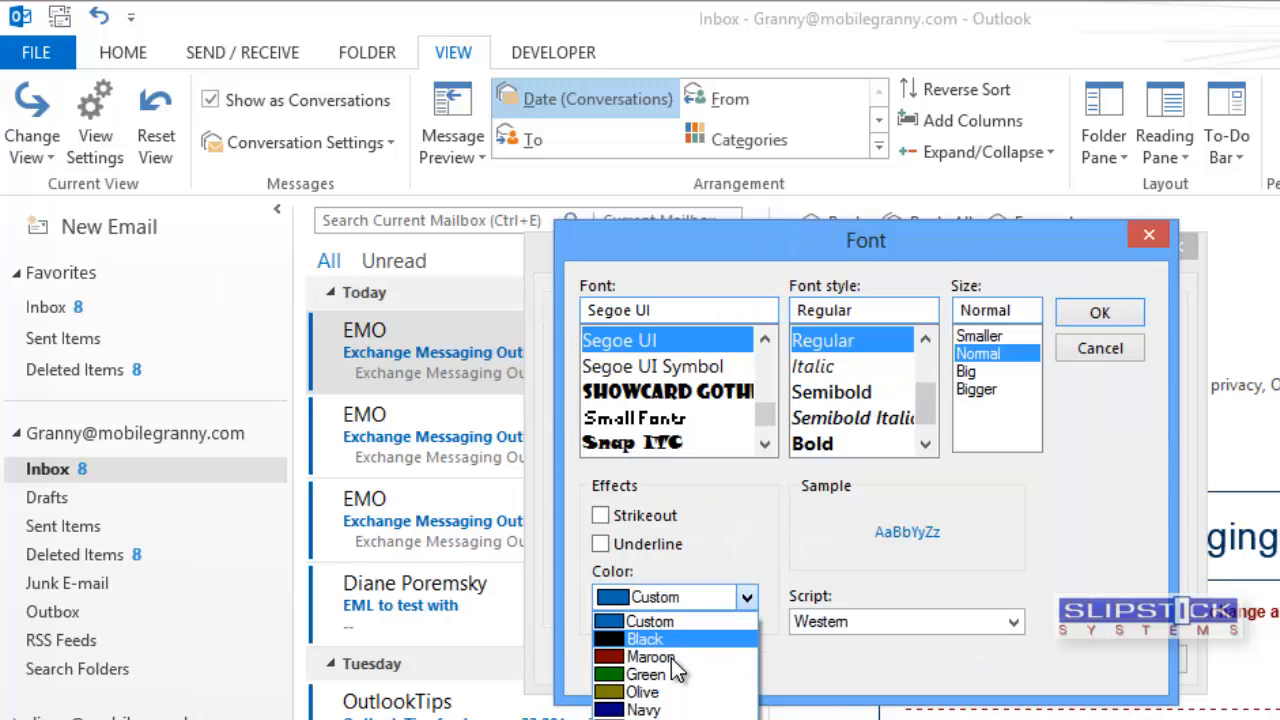
pyautogui.click(644, 639)
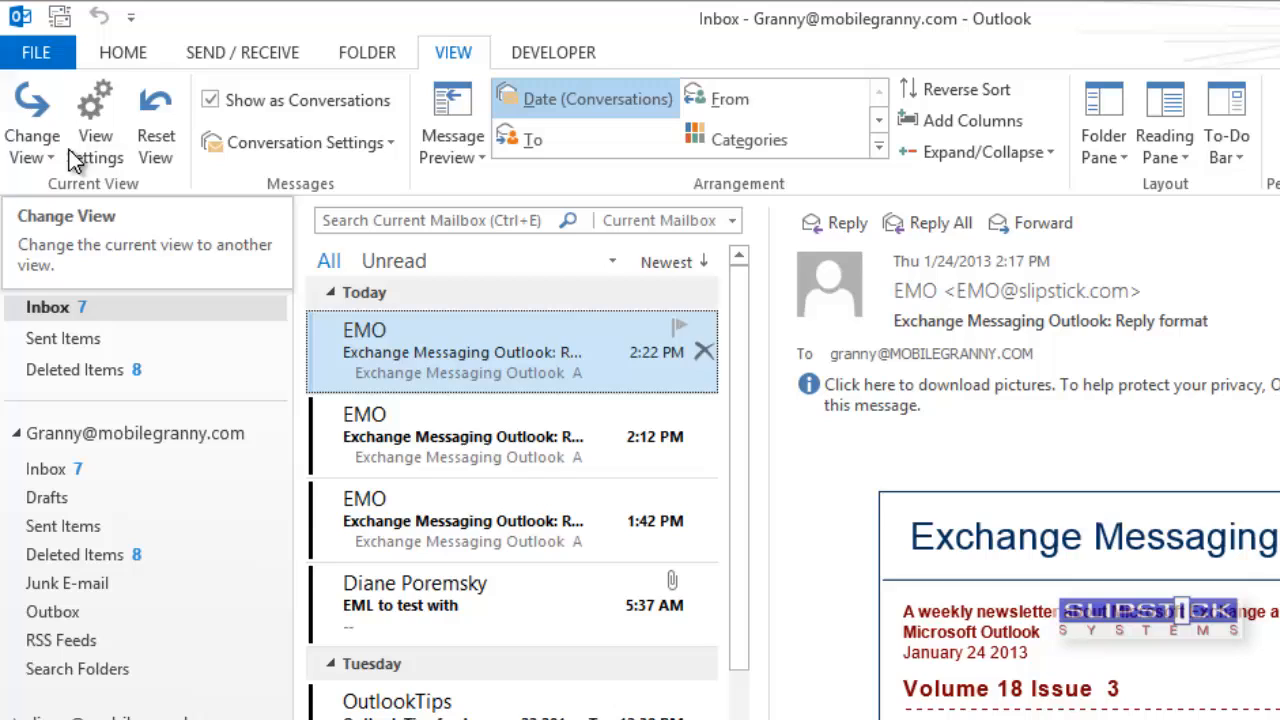
# Step: Apply the current view to the Granny and Hotmail mailboxes and their subfolders
pyautogui.click(31, 120)
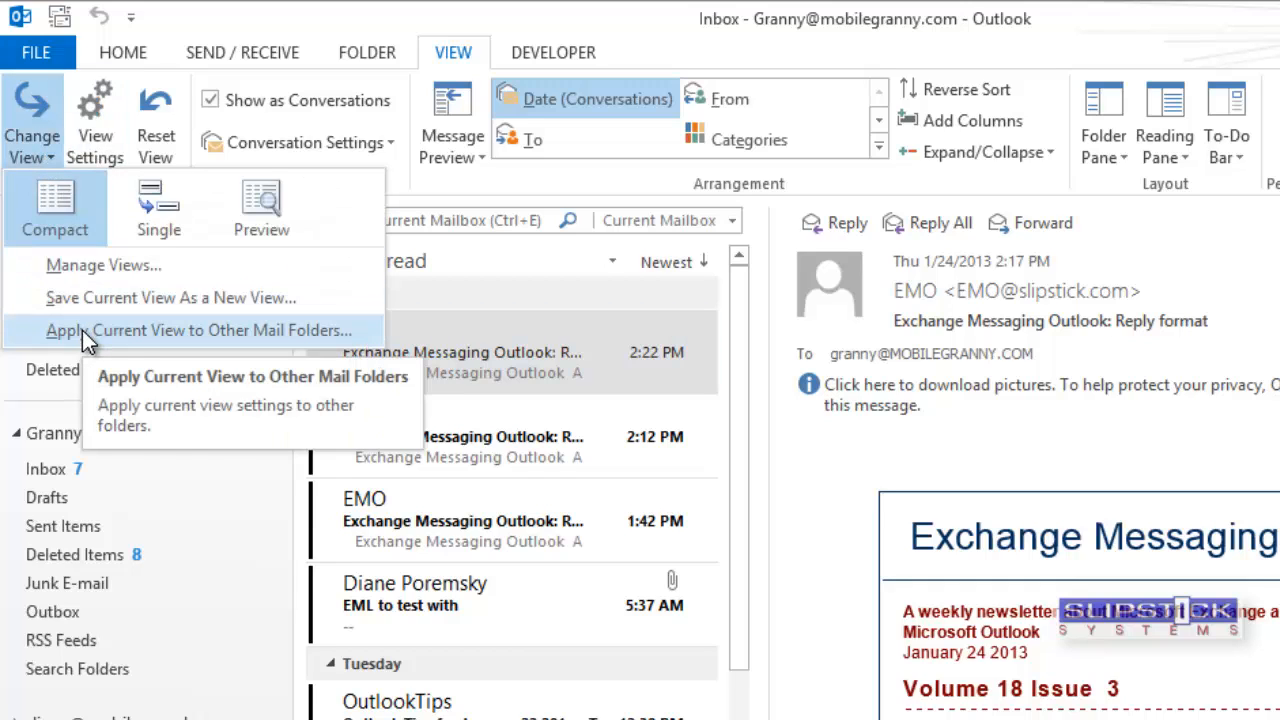
pyautogui.click(197, 330)
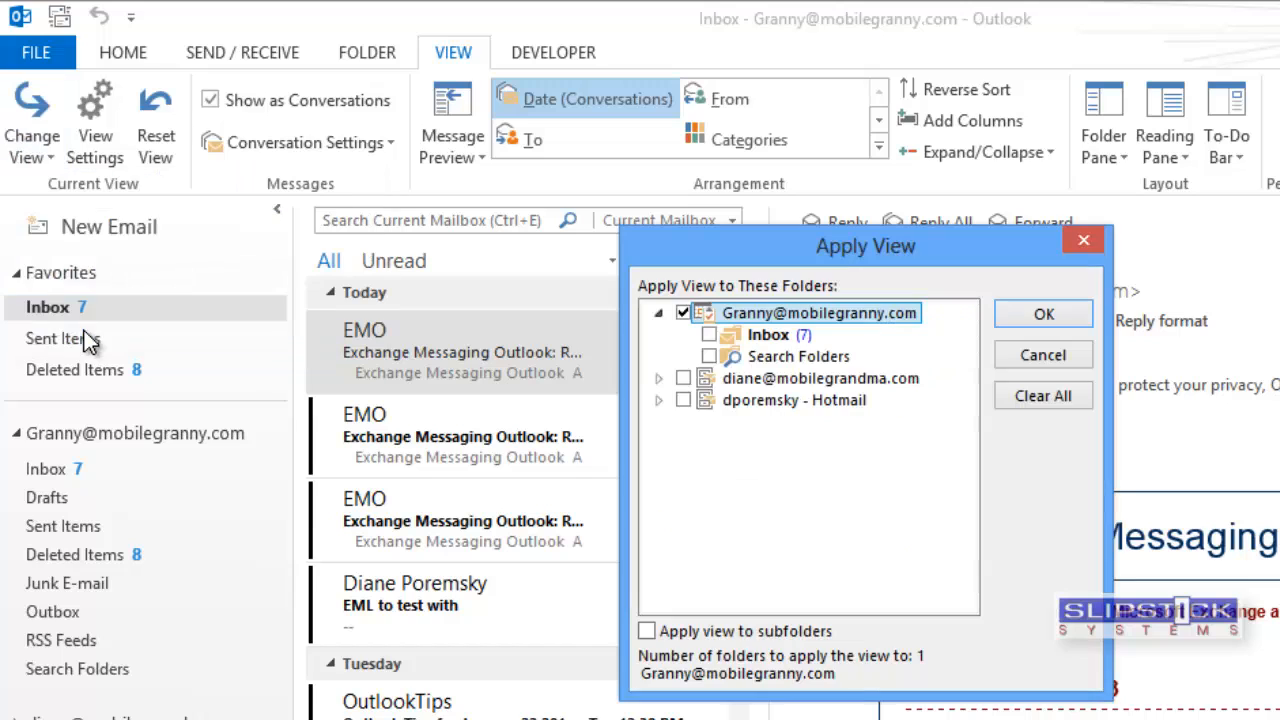
pyautogui.moveTo(660, 380)
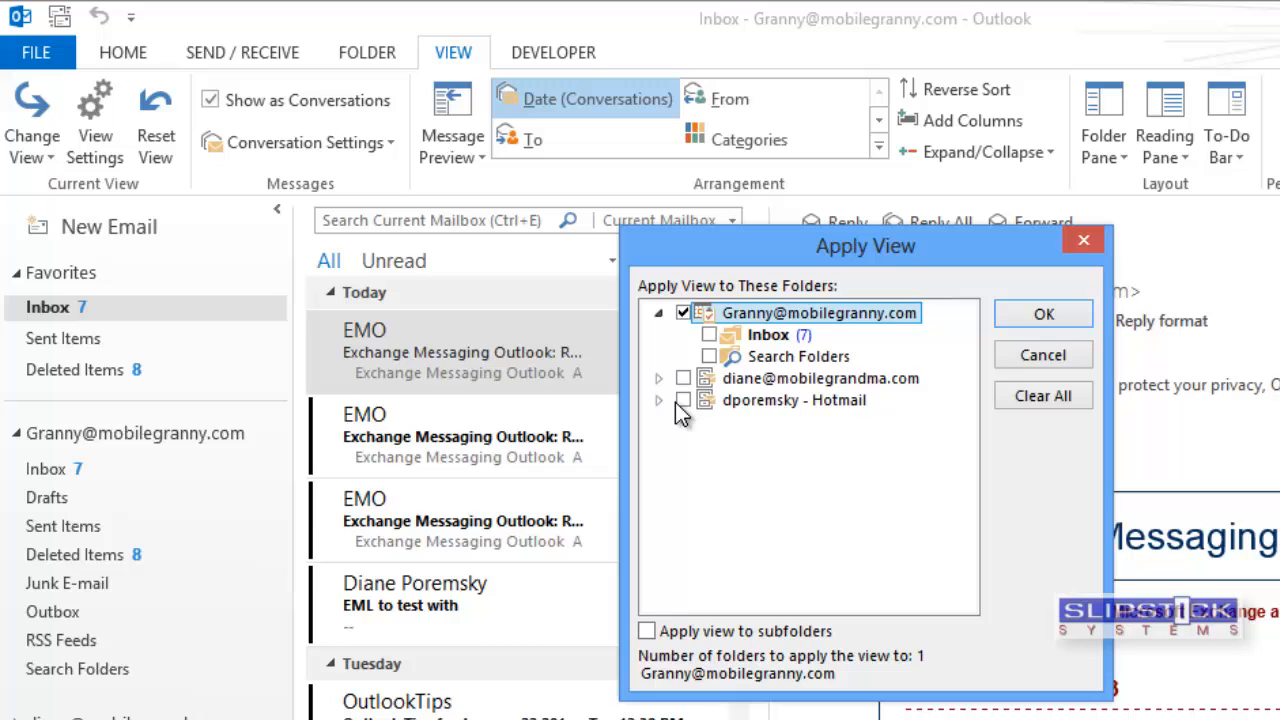
pyautogui.click(683, 400)
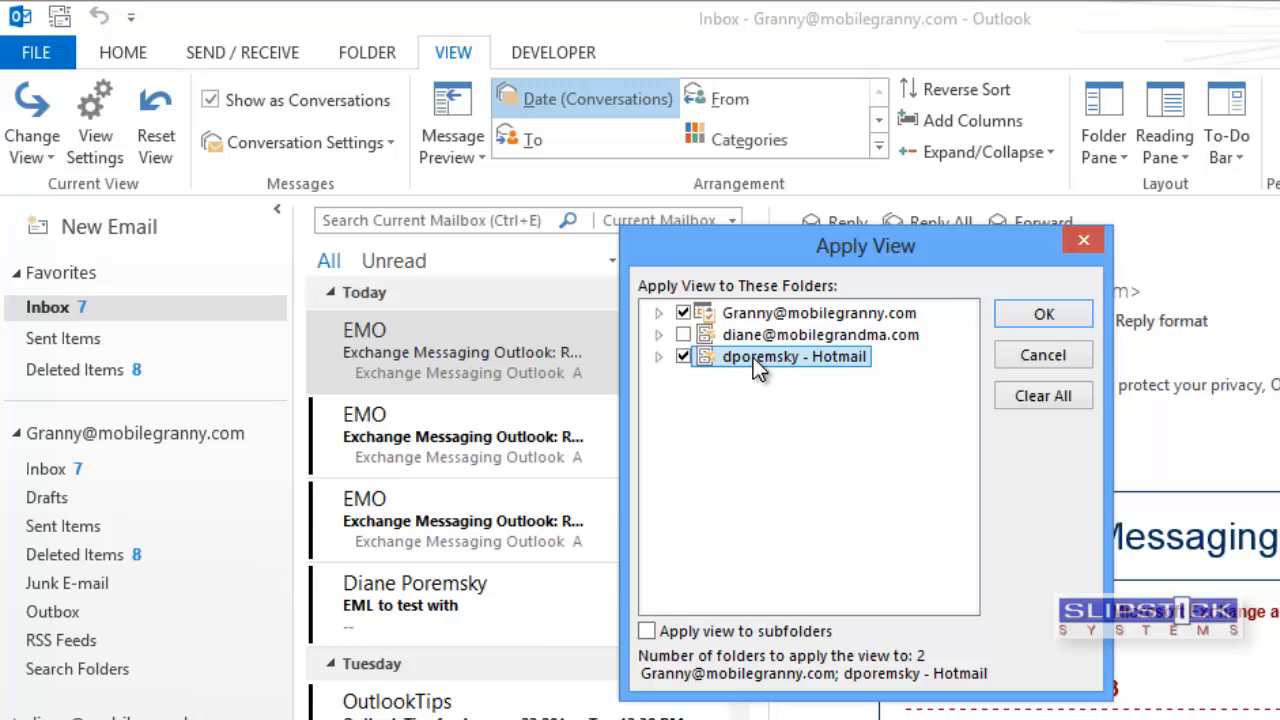
pyautogui.moveTo(822, 372)
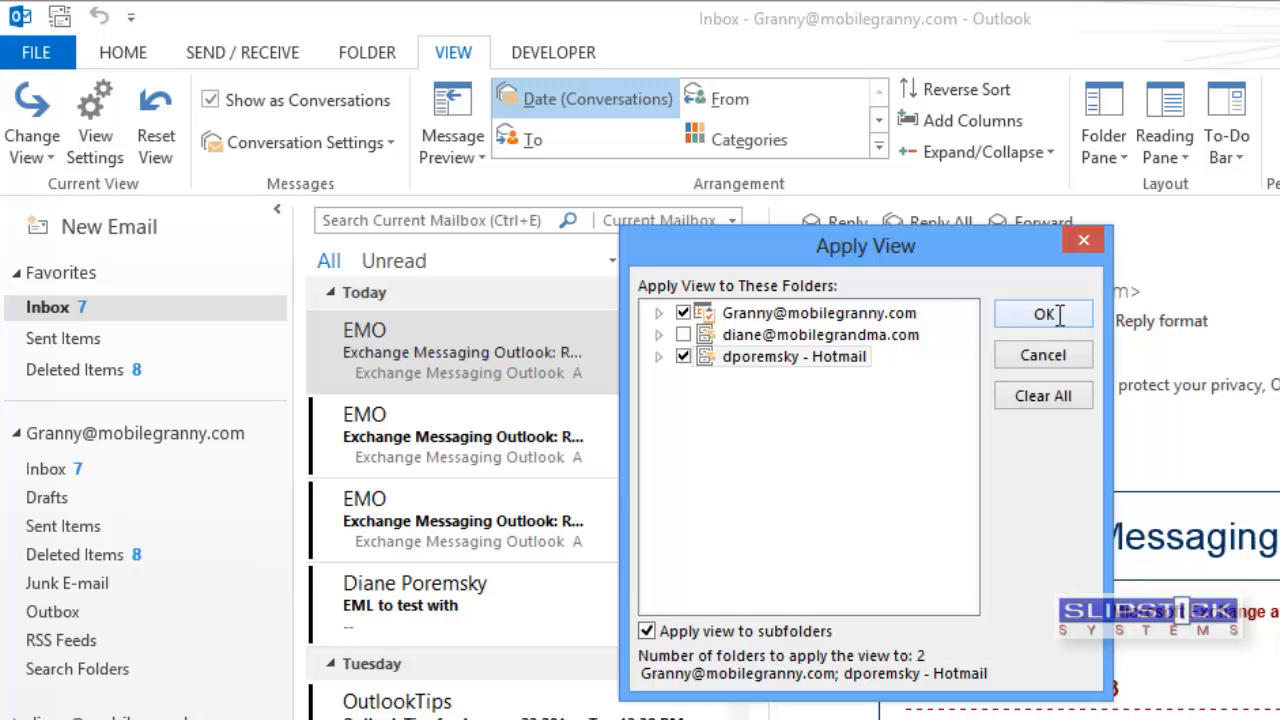
pyautogui.click(1043, 314)
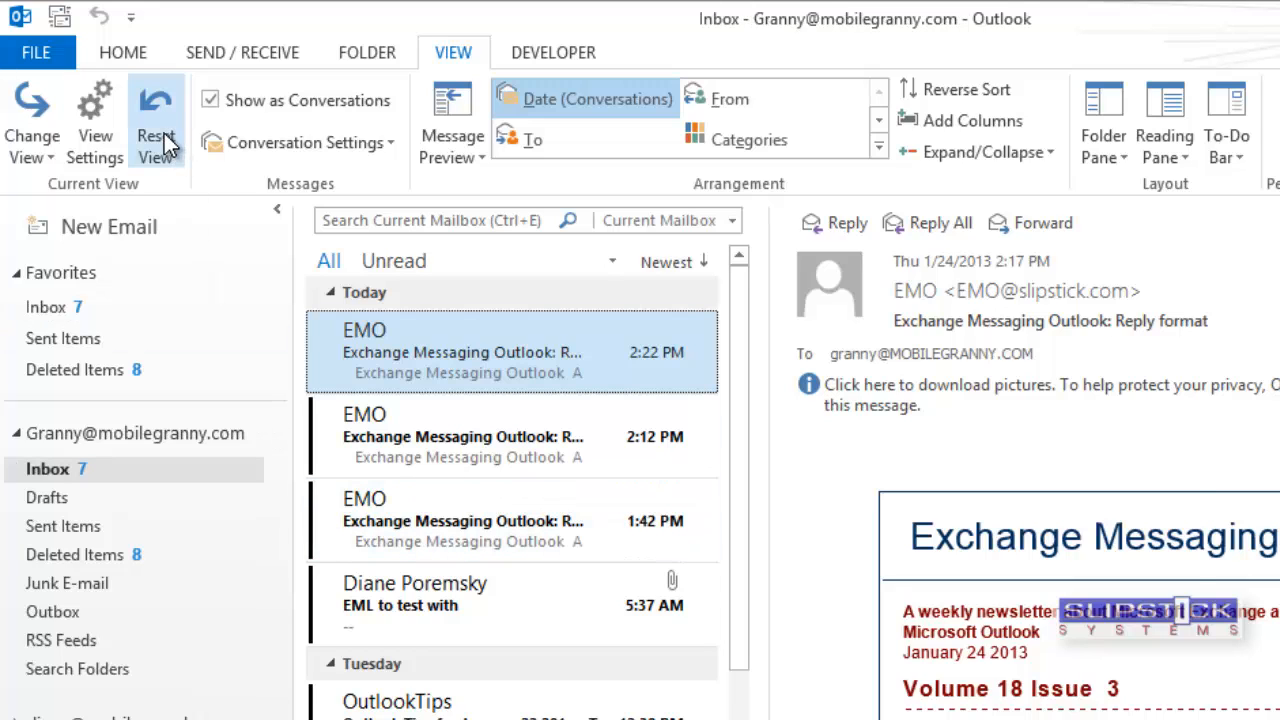
# Step: Reset the Compact view, then reopen the Unread messages rule's font settings to check colour
pyautogui.click(156, 120)
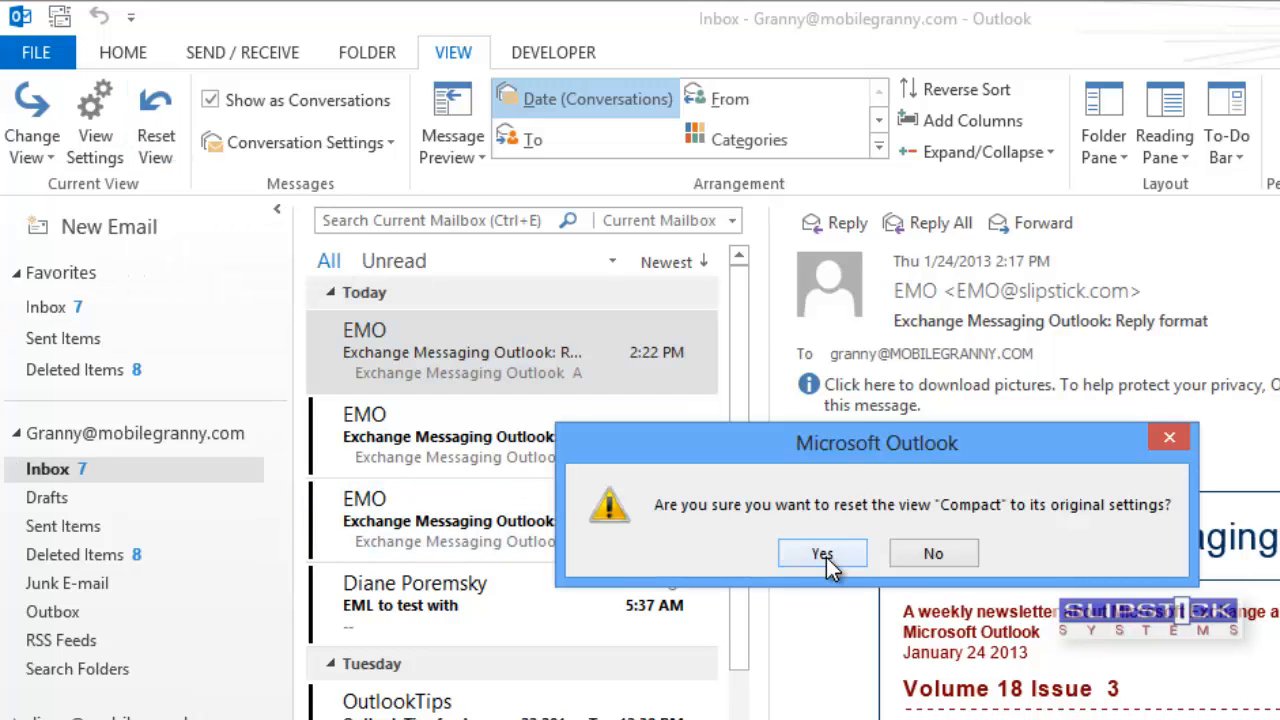
pyautogui.click(822, 553)
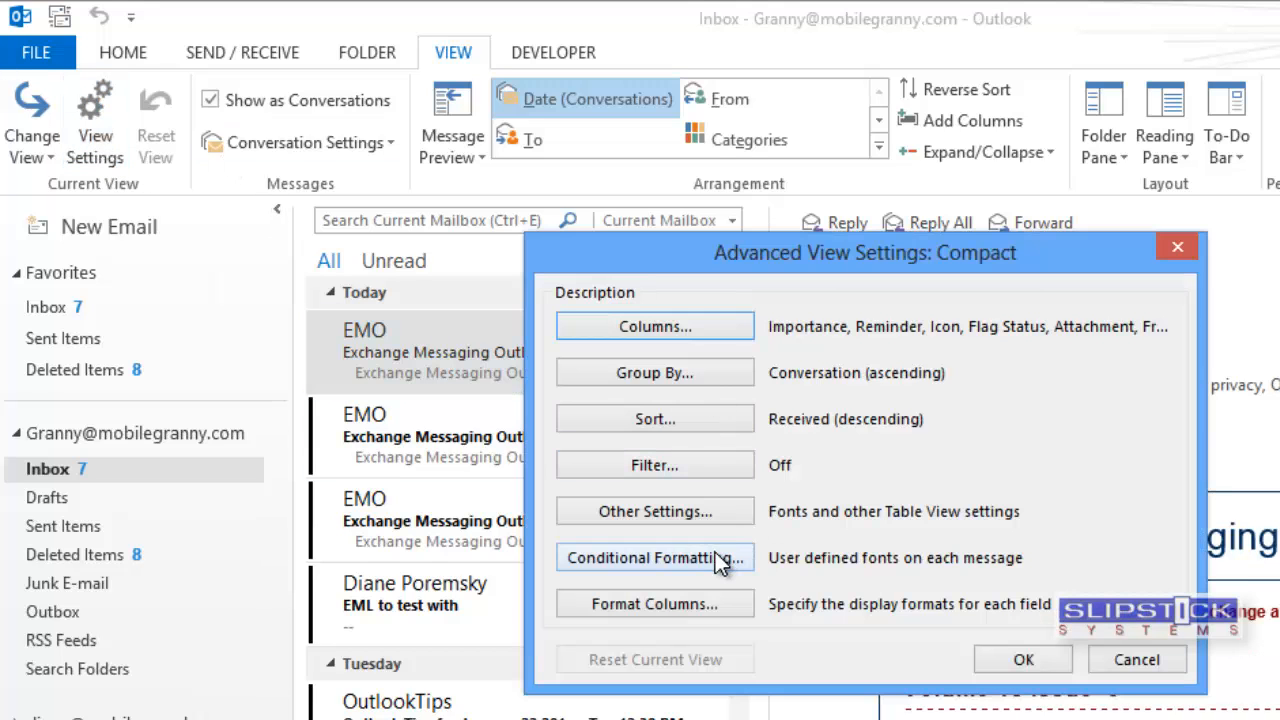
pyautogui.click(655, 557)
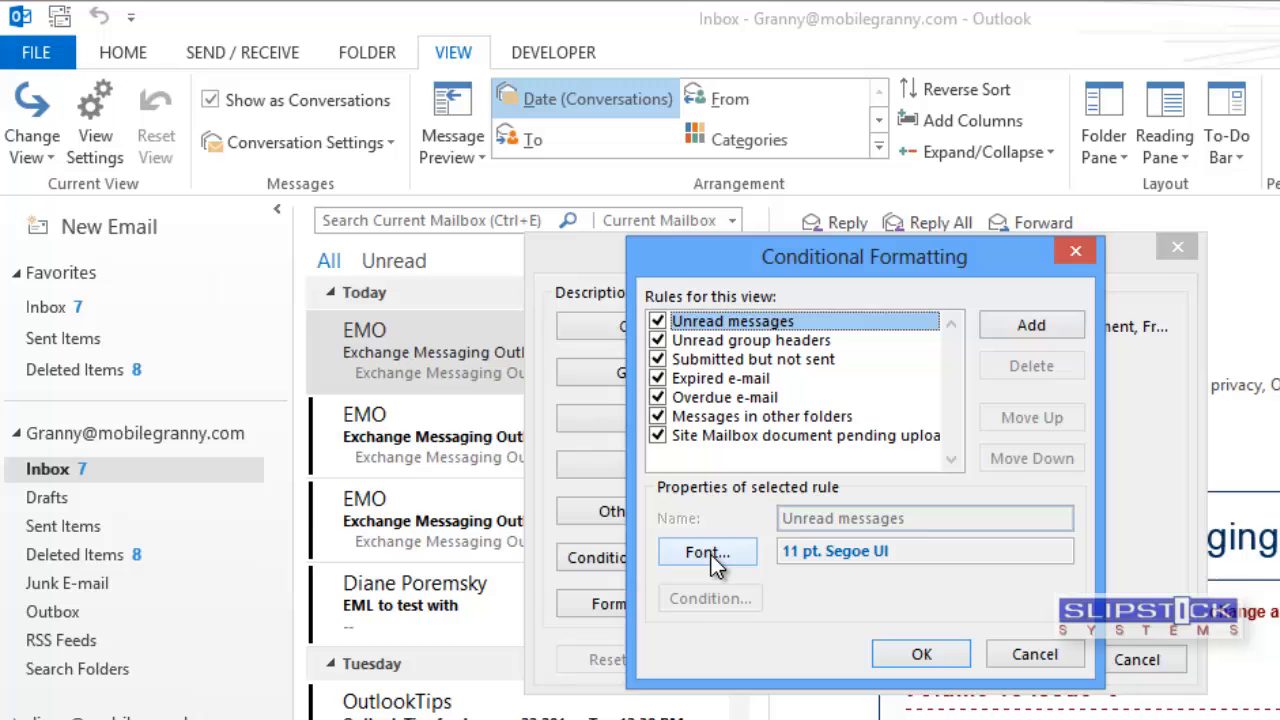
pyautogui.click(707, 552)
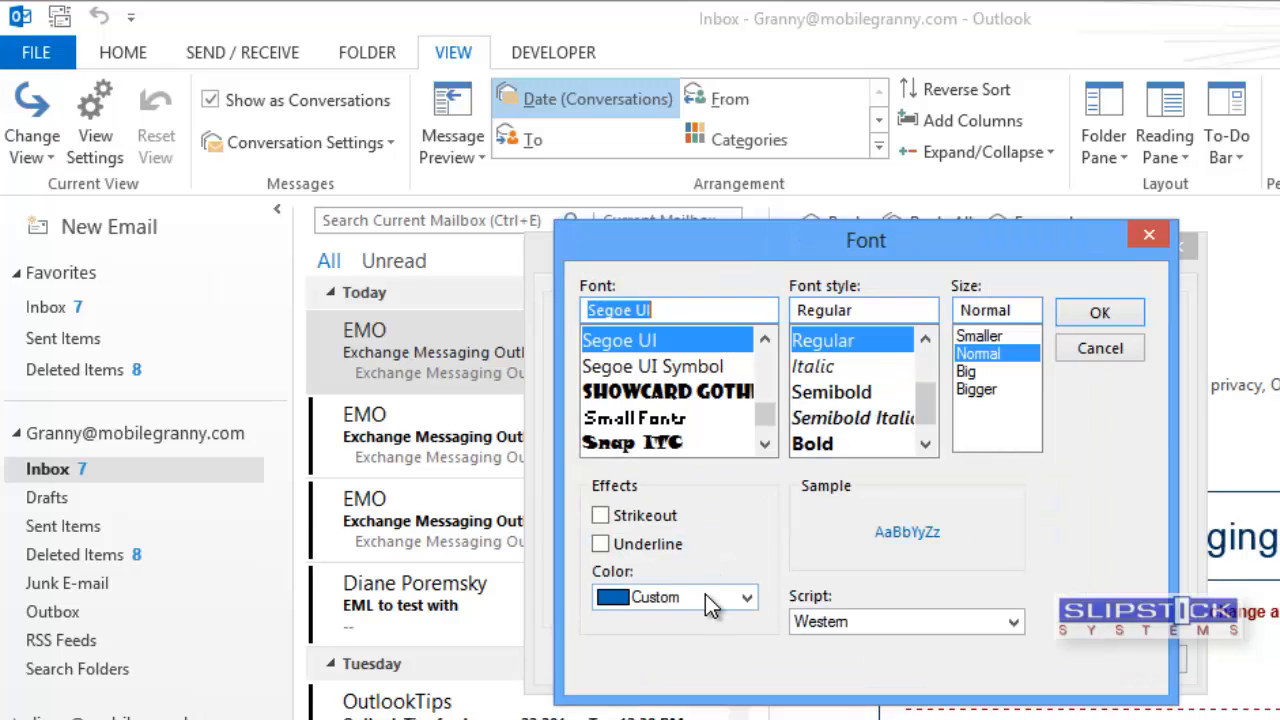